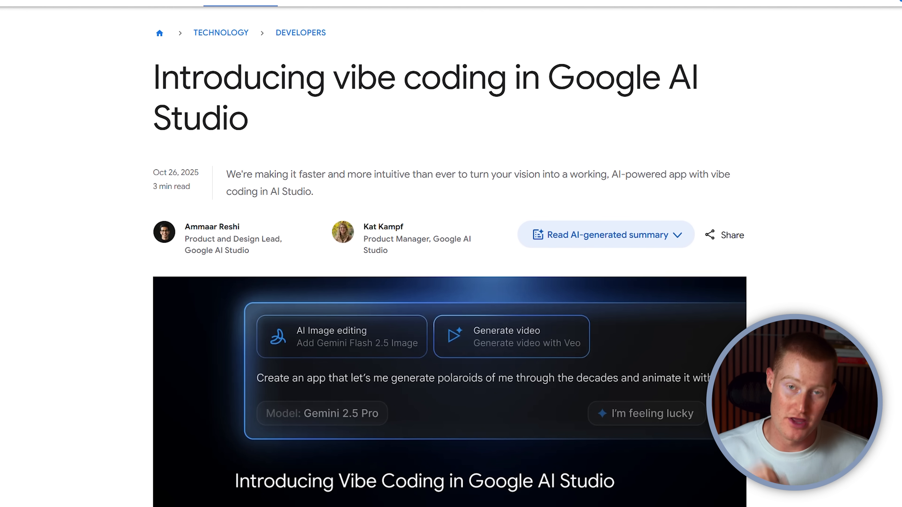
Read down through Google's vibe-coding announcement article
{"action": "scroll", "scroll_direction": "down", "scroll_amount": 3}
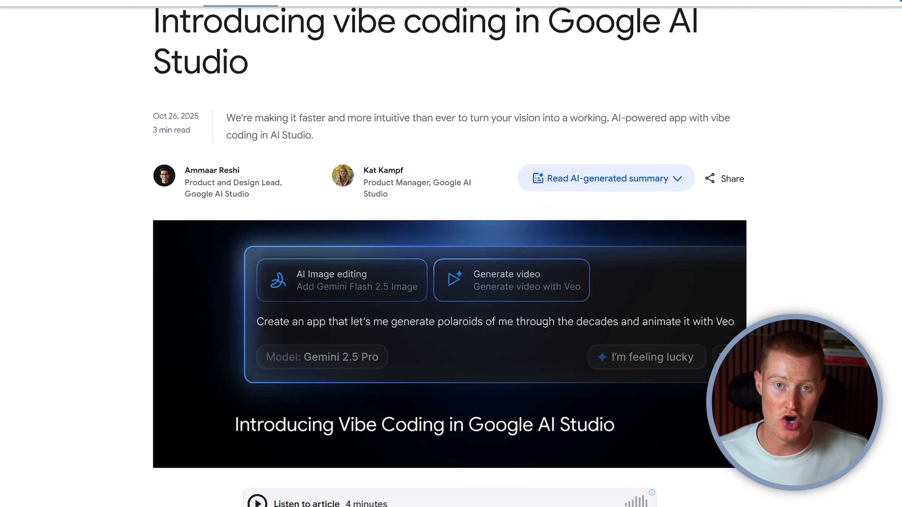
{"action": "scroll", "scroll_direction": "down", "scroll_amount": 3}
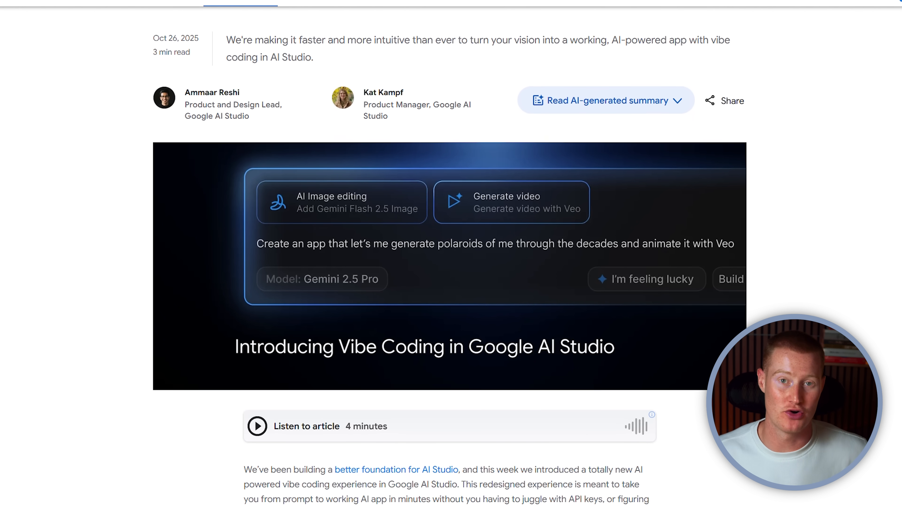
{"action": "scroll", "scroll_direction": "down", "scroll_amount": 3}
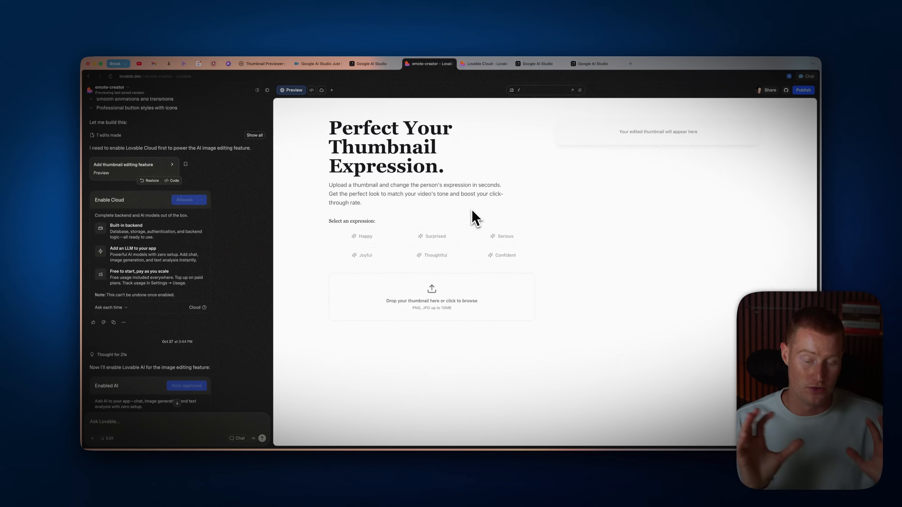
Choose a JPG thumbnail to upload in the finished thumbnail-expression app
{"action": "left_click", "coordinate": [433, 296]}
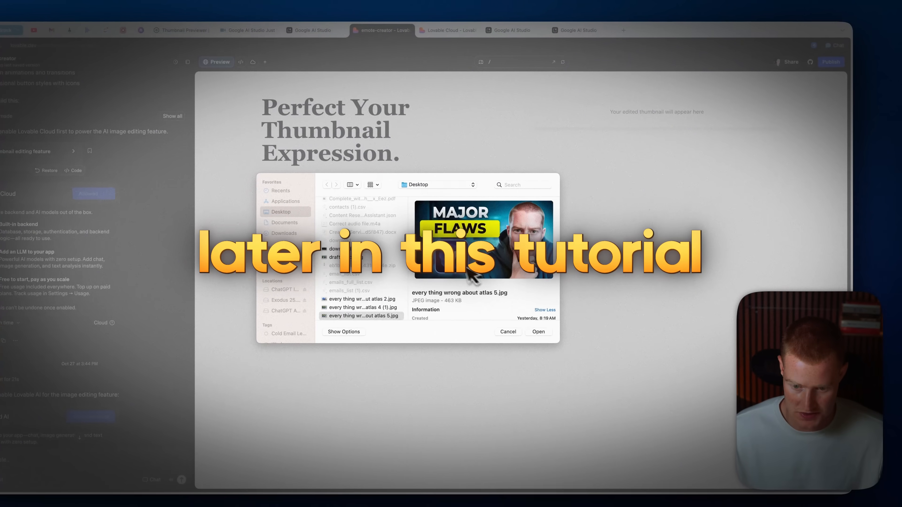
{"action": "left_click", "coordinate": [539, 331]}
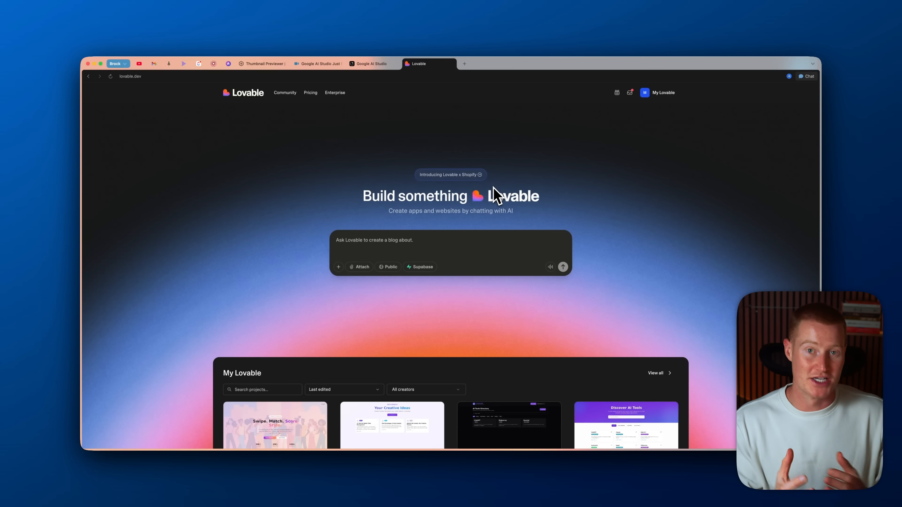
{"action": "left_click", "coordinate": [664, 92]}
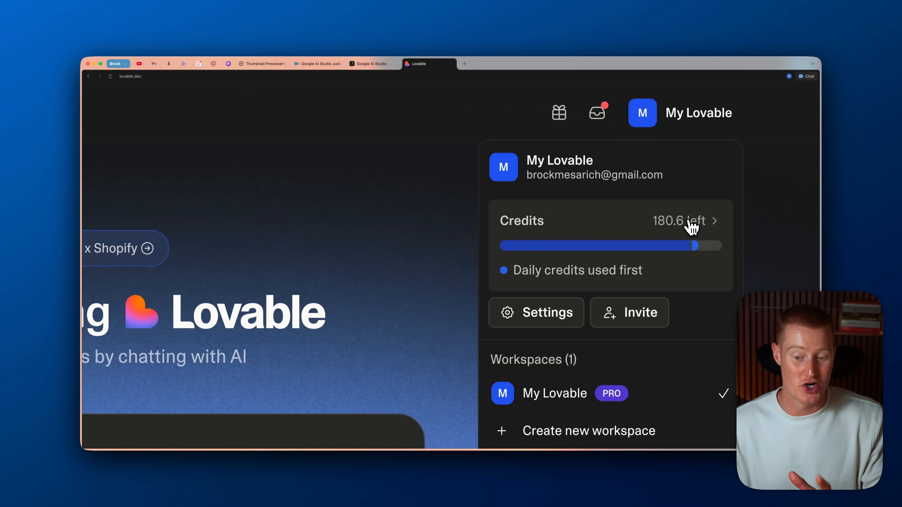
{"action": "left_click", "coordinate": [691, 223]}
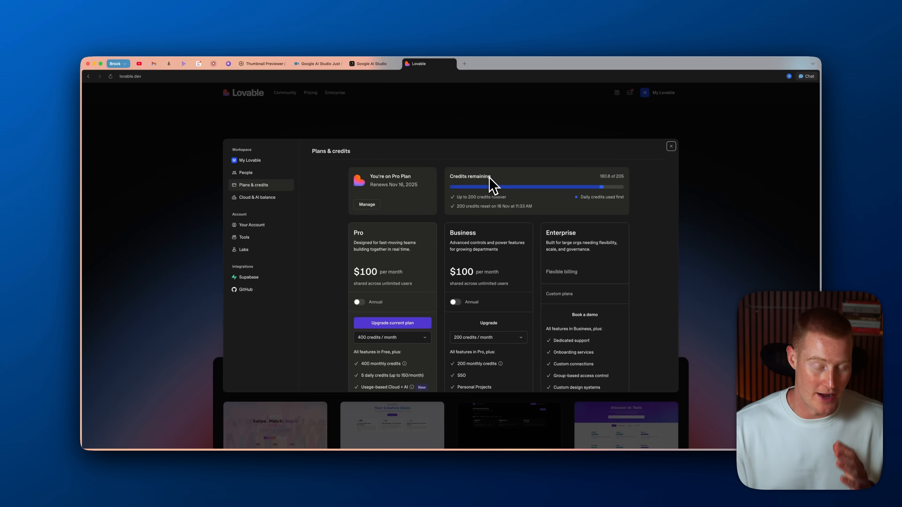
{"action": "mouse_move", "coordinate": [376, 286]}
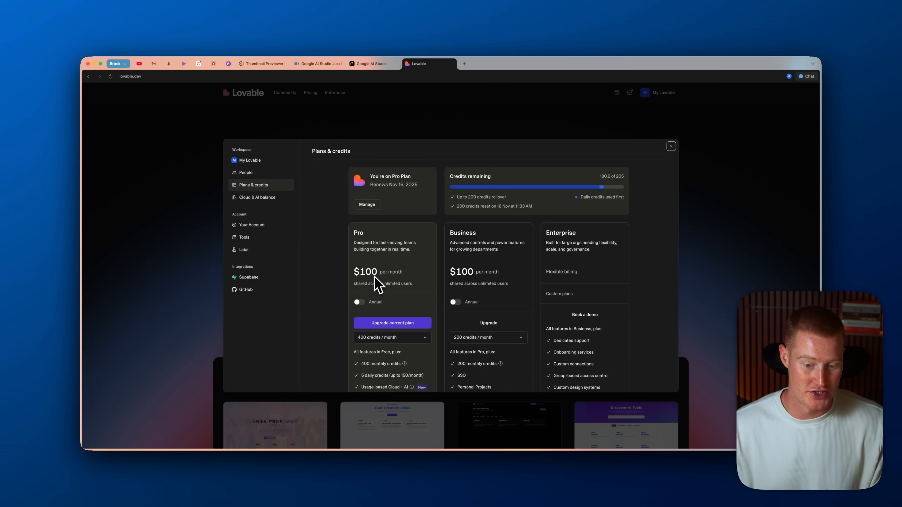
{"action": "mouse_move", "coordinate": [516, 207]}
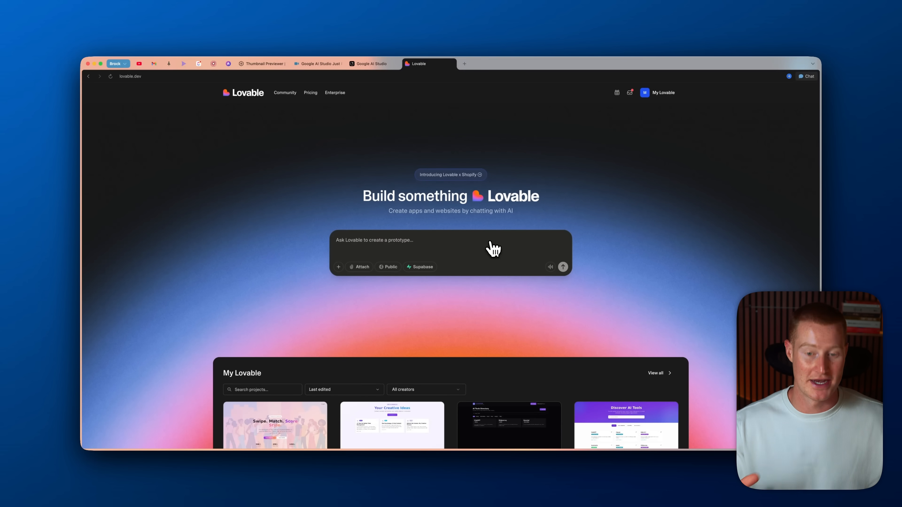
Bring up the Build start page in Google AI Studio with its idea prompt
{"action": "left_click", "coordinate": [372, 64]}
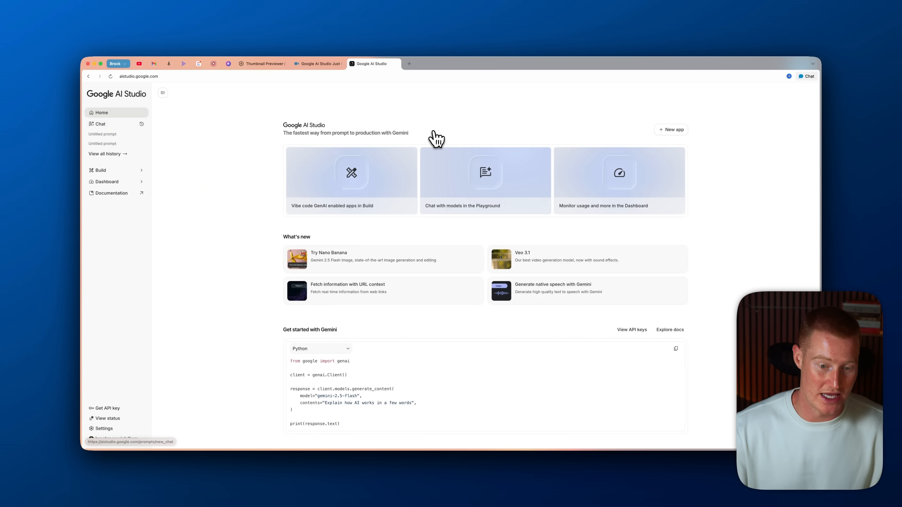
{"action": "mouse_move", "coordinate": [342, 176]}
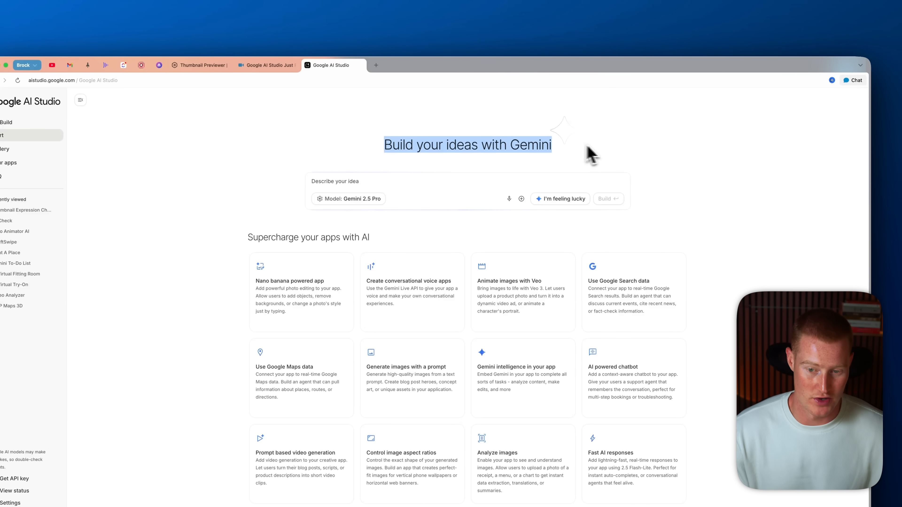
{"action": "left_click", "coordinate": [364, 200]}
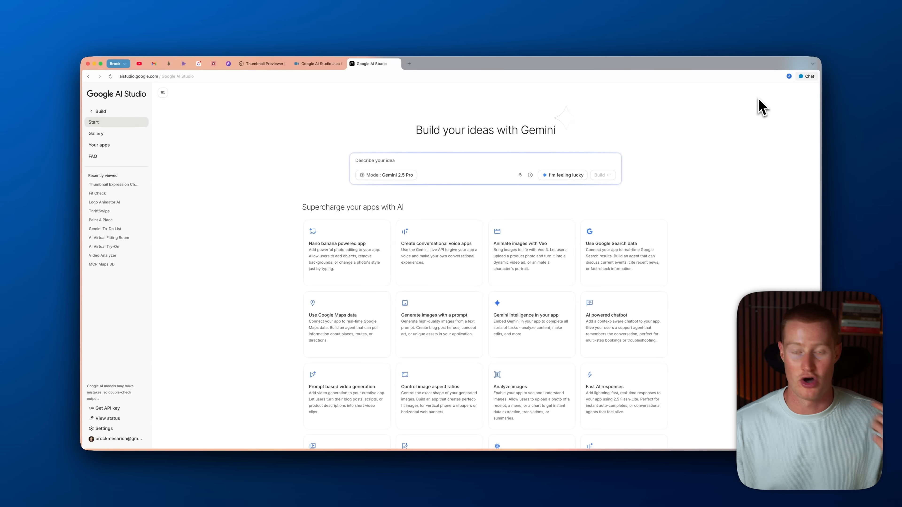
{"action": "mouse_move", "coordinate": [501, 156]}
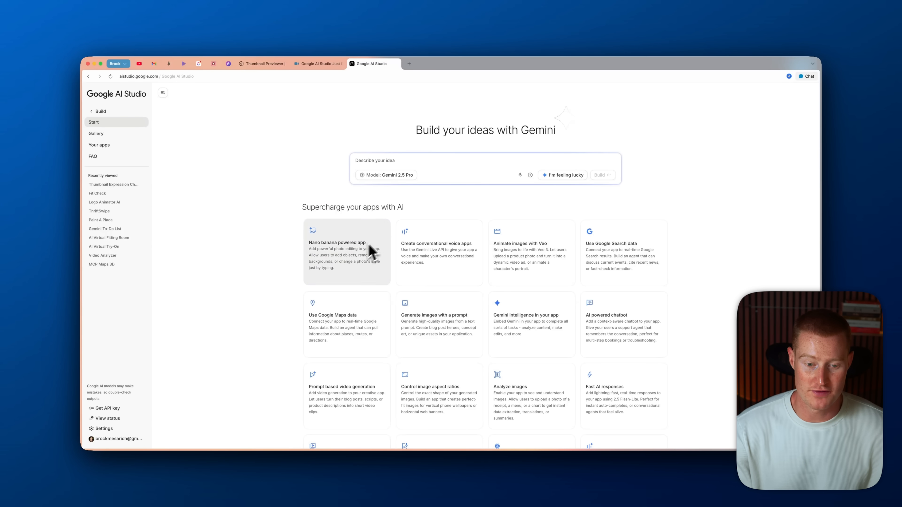
{"action": "mouse_move", "coordinate": [321, 220]}
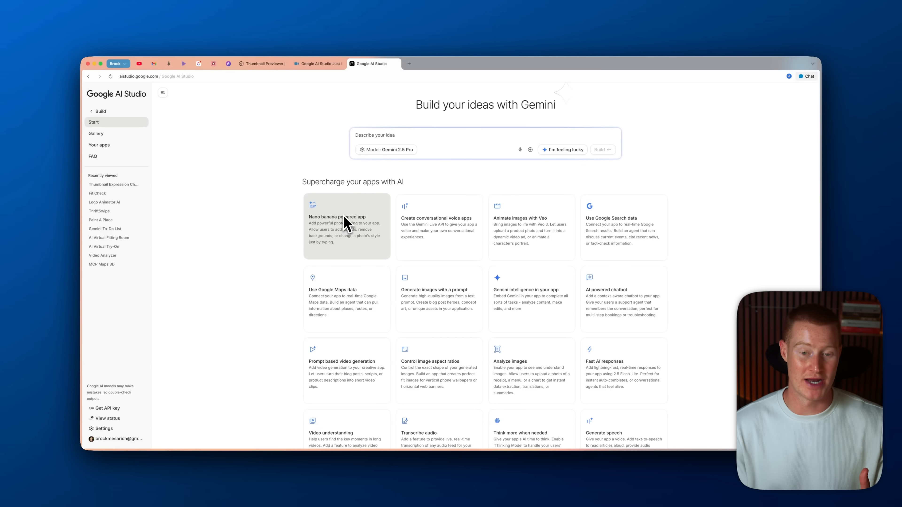
{"action": "mouse_move", "coordinate": [543, 239]}
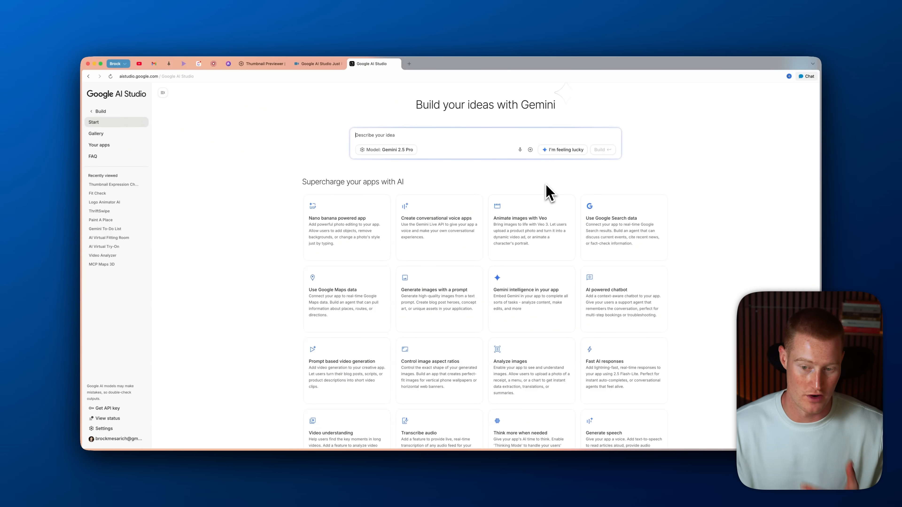
{"action": "mouse_move", "coordinate": [606, 227]}
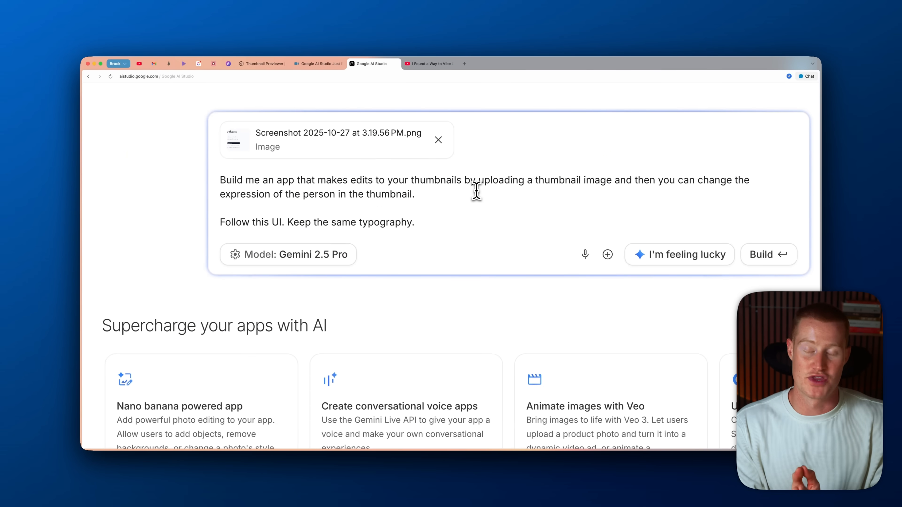
{"action": "mouse_move", "coordinate": [478, 234]}
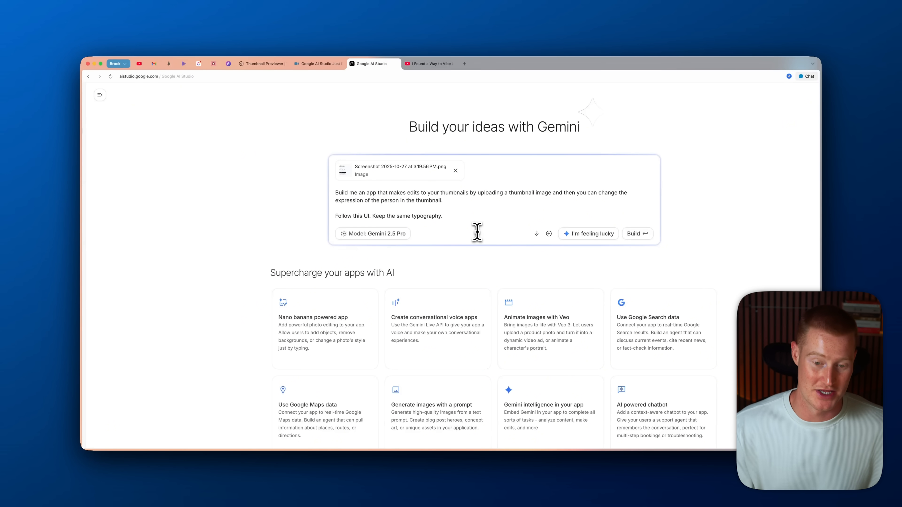
Start building the thumbnail app and view the Create Your Model demo full screen
{"action": "left_click", "coordinate": [638, 234]}
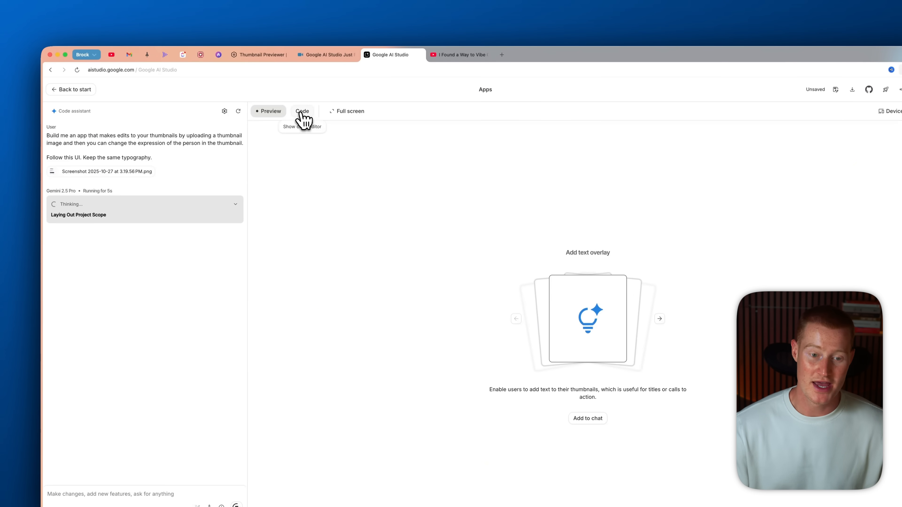
{"action": "left_click", "coordinate": [302, 111]}
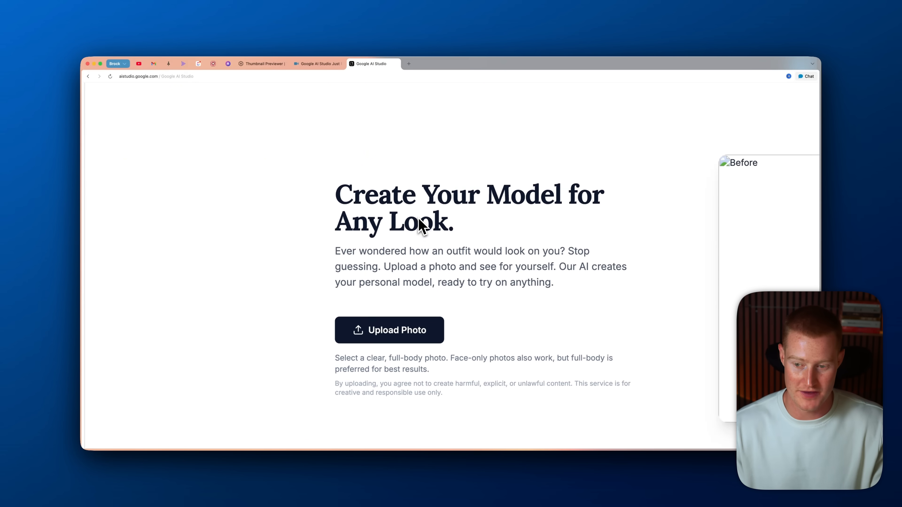
Upload a thumbnail into the finished Thumbnail Expression Editor preview
{"action": "left_click", "coordinate": [390, 330]}
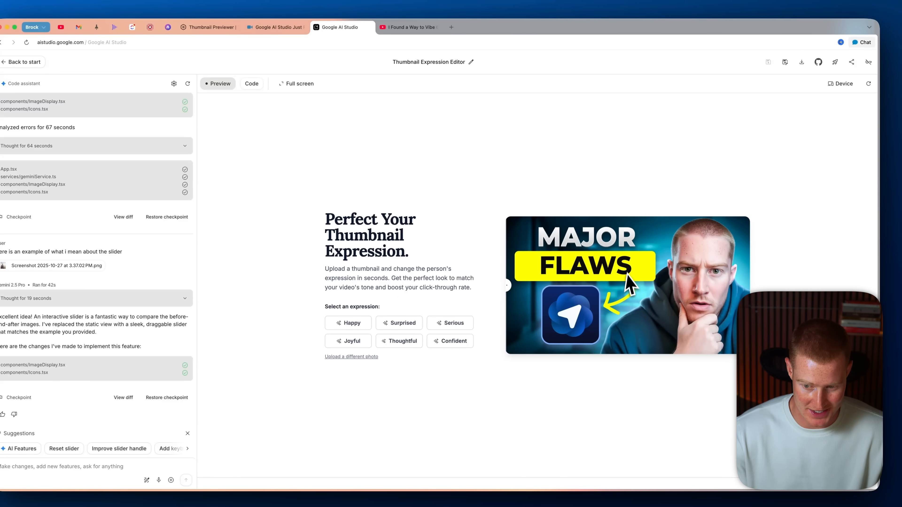
{"action": "left_click", "coordinate": [351, 356]}
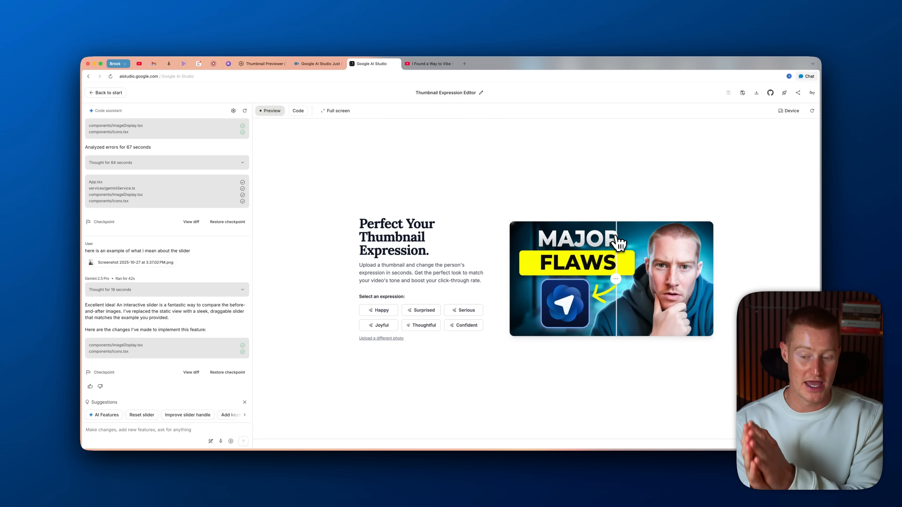
{"action": "left_click", "coordinate": [465, 63]}
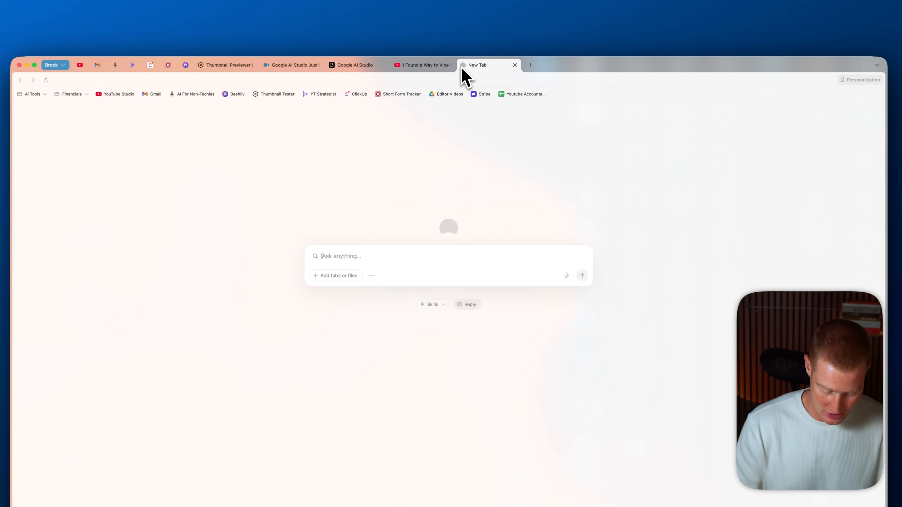
Send the same thumbnail-app prompt with its screenshot to build on lovable.dev
{"action": "type", "text": "lovable.dev"}
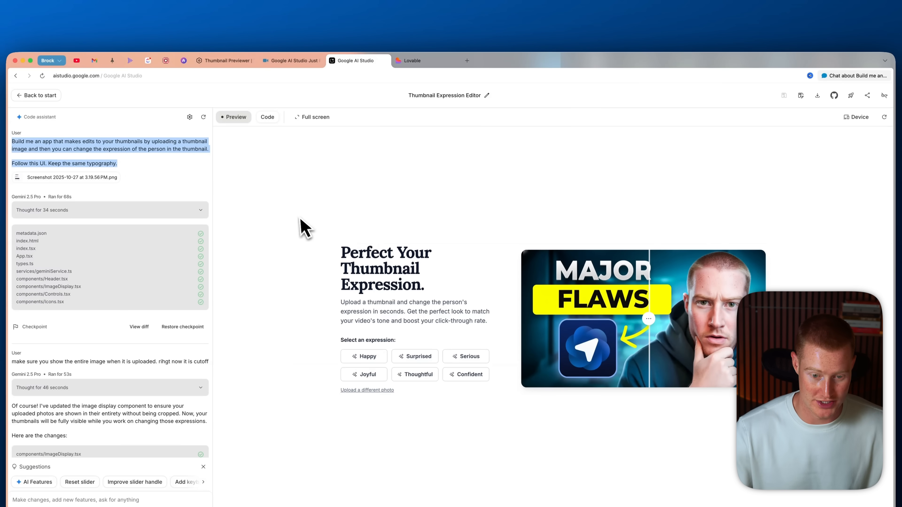
{"action": "left_click", "coordinate": [412, 61]}
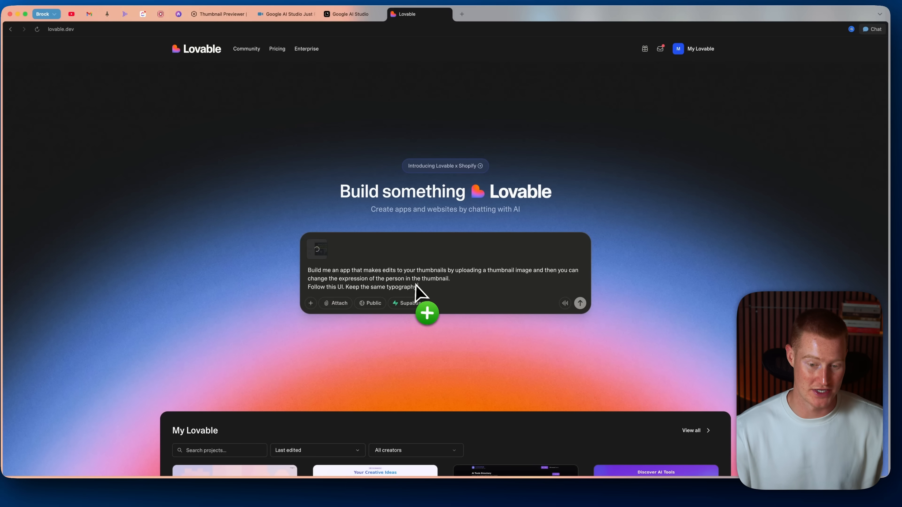
{"action": "left_click", "coordinate": [580, 303]}
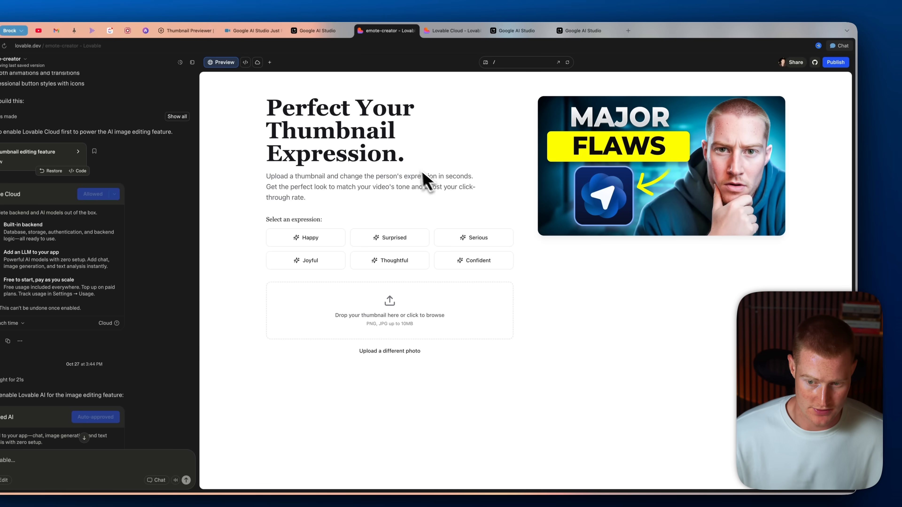
Regenerate the MAJOR FLAWS thumbnail with the Surprised expression in the Lovable clone
{"action": "left_click", "coordinate": [390, 238]}
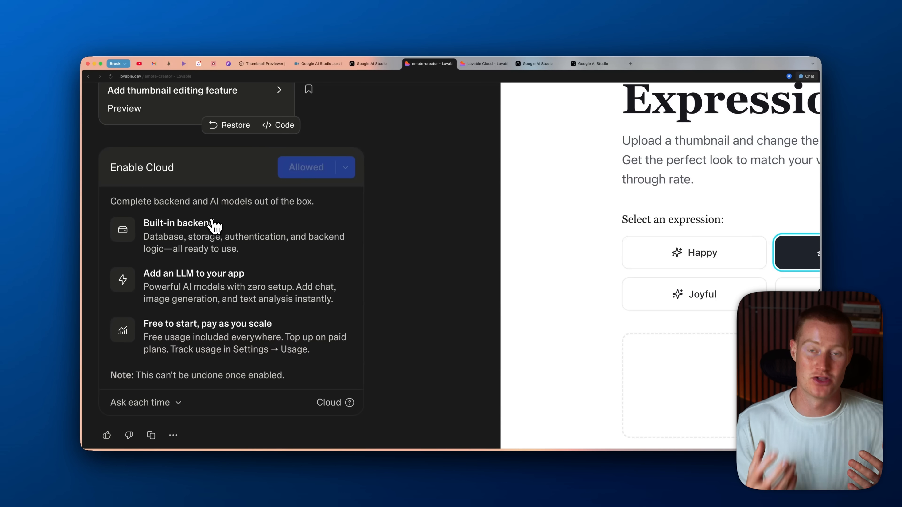
{"action": "mouse_move", "coordinate": [282, 300]}
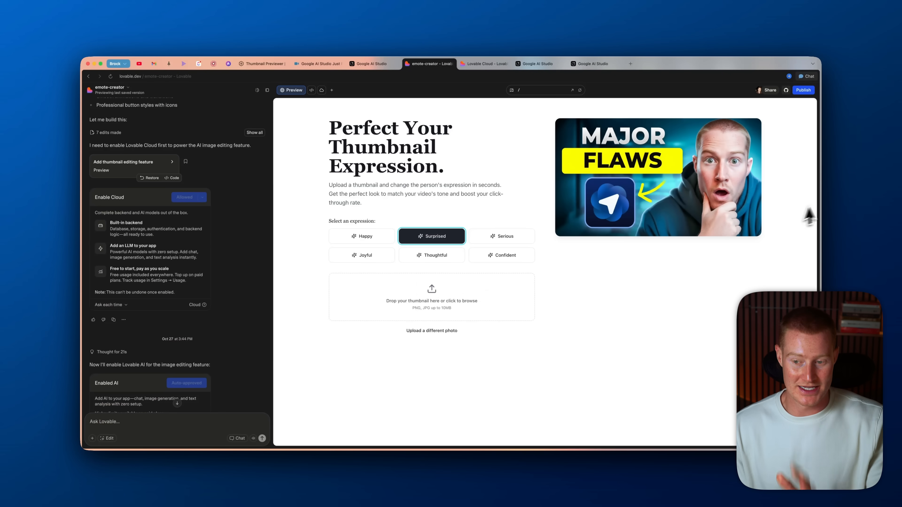
{"action": "mouse_move", "coordinate": [687, 180]}
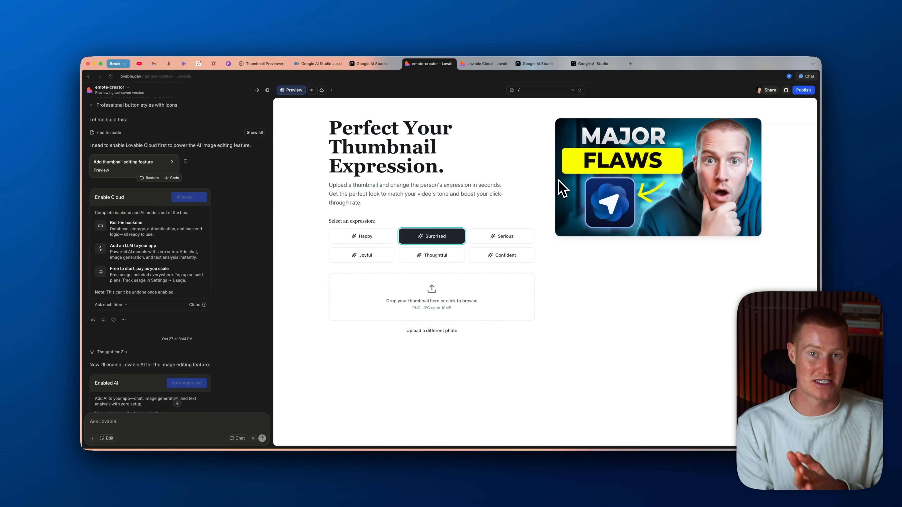
{"action": "mouse_move", "coordinate": [546, 210]}
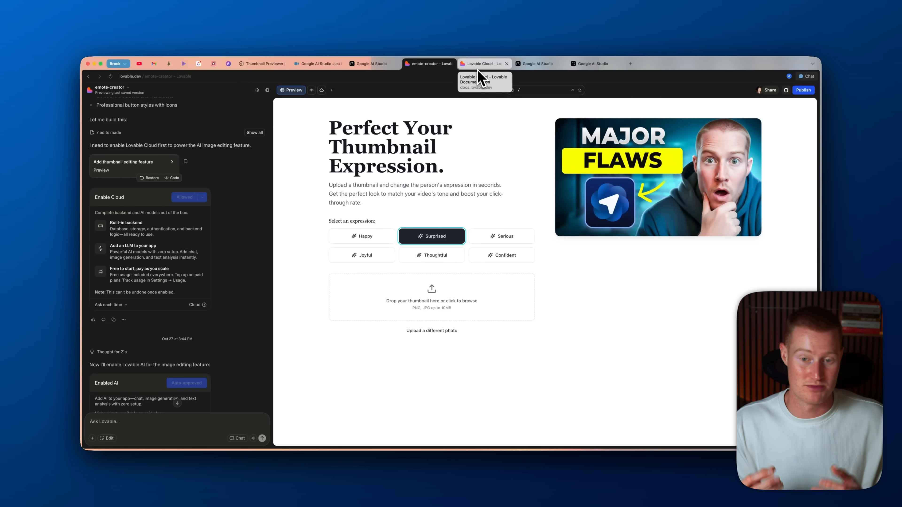
View the Veo Image Animator app's finished cat video, then return to the thumbnail editor
{"action": "left_click", "coordinate": [538, 64]}
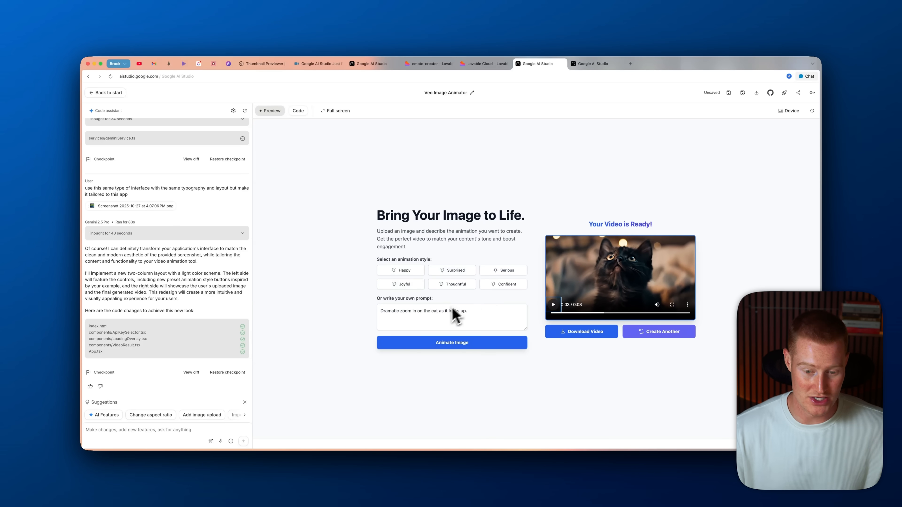
{"action": "left_click", "coordinate": [452, 342]}
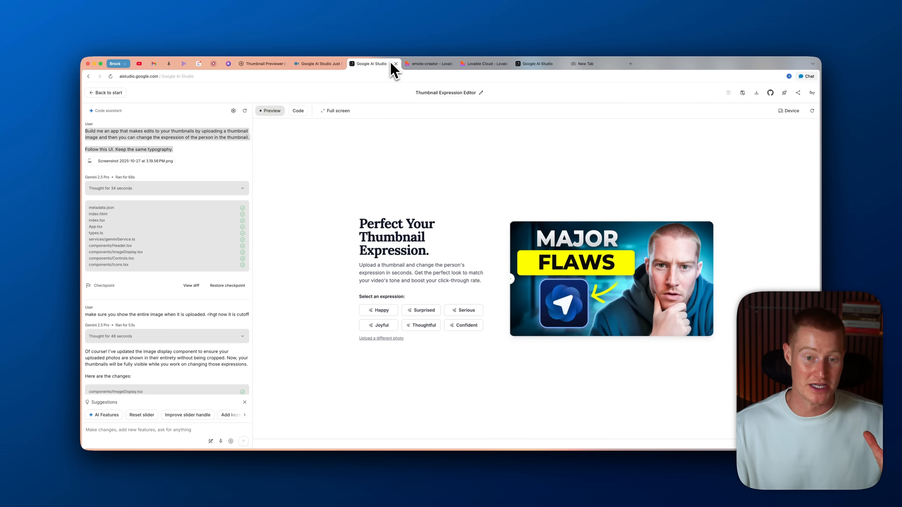
{"action": "mouse_move", "coordinate": [436, 71]}
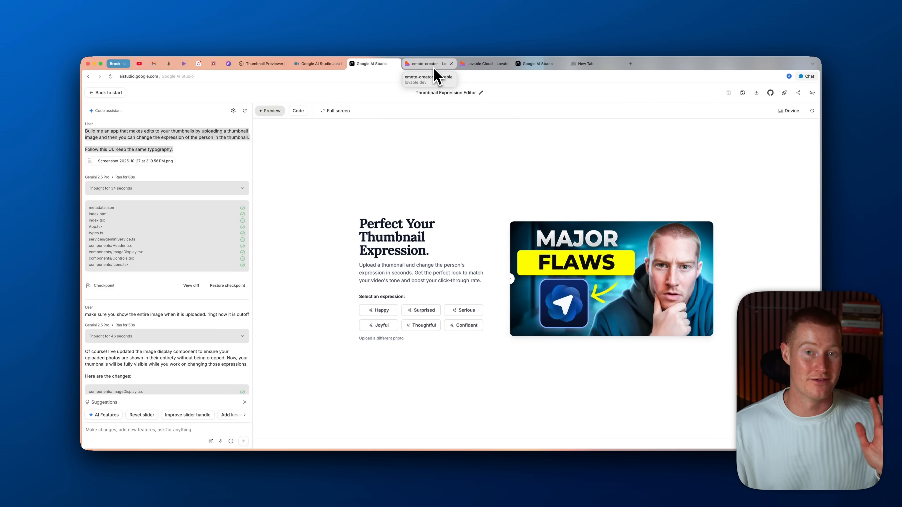
Bring the Lovable emote-creator clone with its surprised thumbnail back into view
{"action": "left_click", "coordinate": [430, 64]}
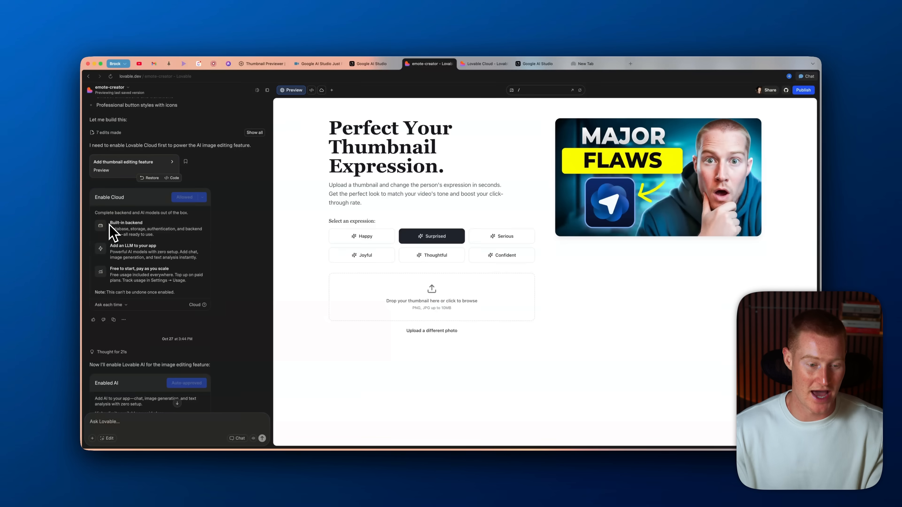
{"action": "mouse_move", "coordinate": [154, 233]}
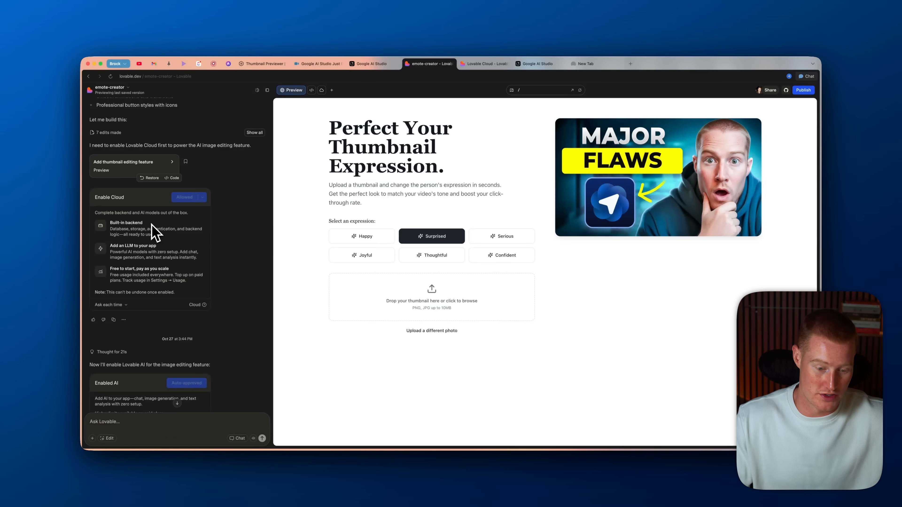
{"action": "mouse_move", "coordinate": [690, 149]}
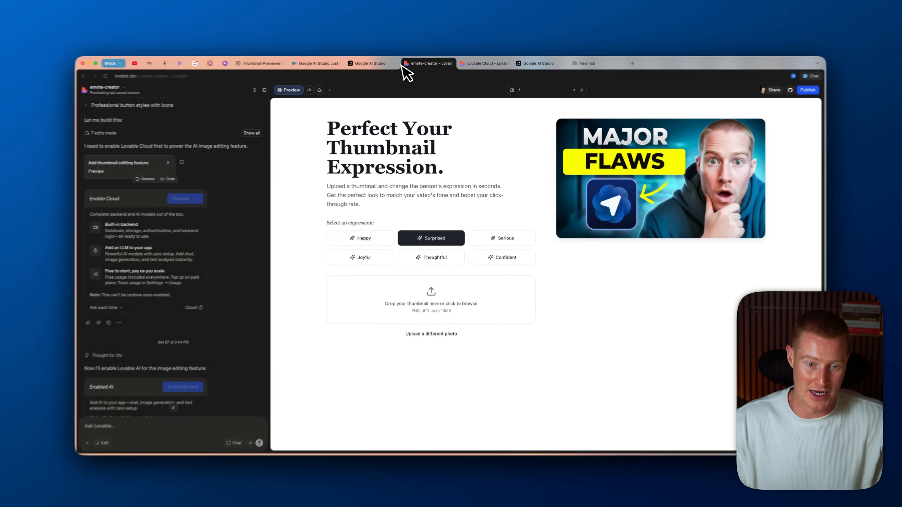
{"action": "left_click", "coordinate": [367, 63]}
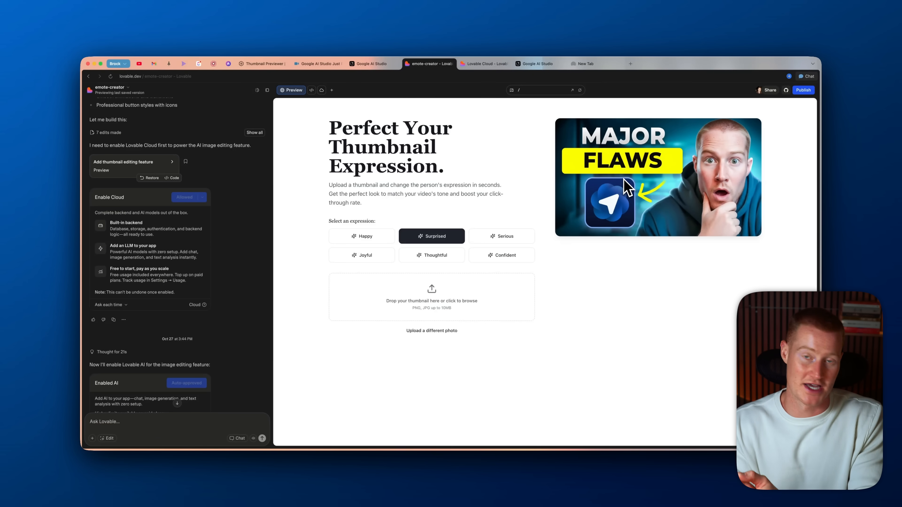
Return to the Thumbnail Expression Editor showing the original serious-faced thumbnail
{"action": "left_click", "coordinate": [371, 64]}
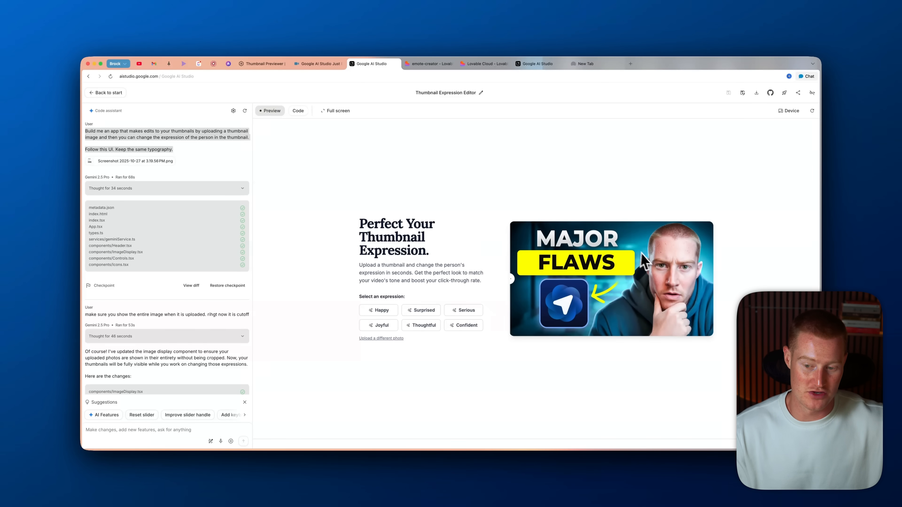
{"action": "mouse_move", "coordinate": [520, 290]}
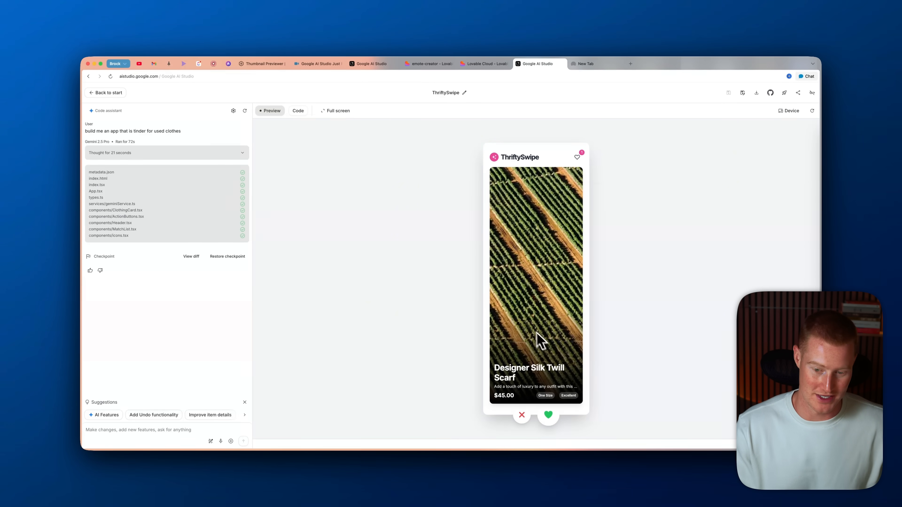
Swipe through ThriftySwipe cards, liking the silk scarf and passing on the jeans, reaching a leather jacket
{"action": "left_click", "coordinate": [548, 415]}
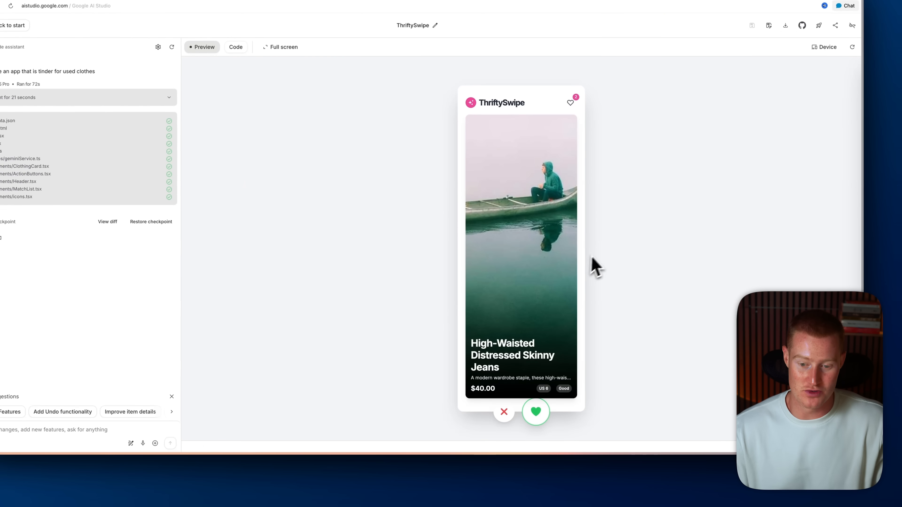
{"action": "left_click", "coordinate": [536, 412]}
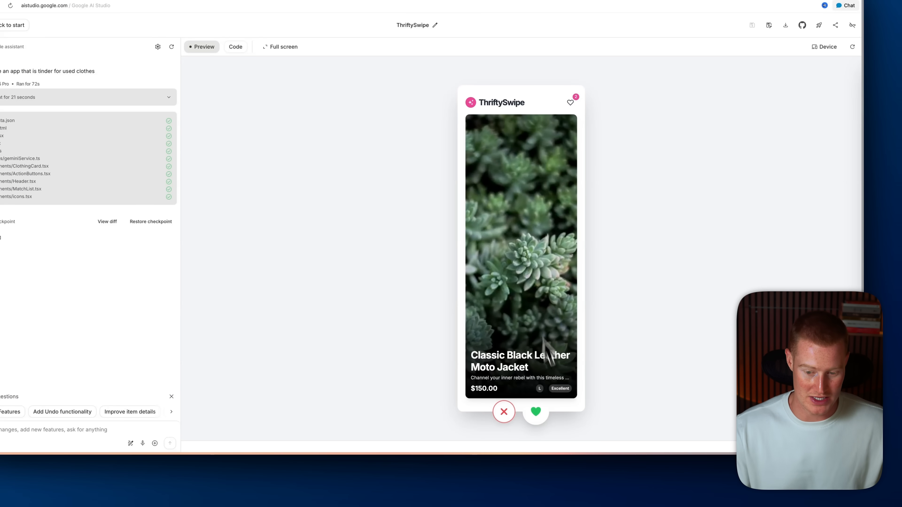
{"action": "left_click", "coordinate": [536, 412]}
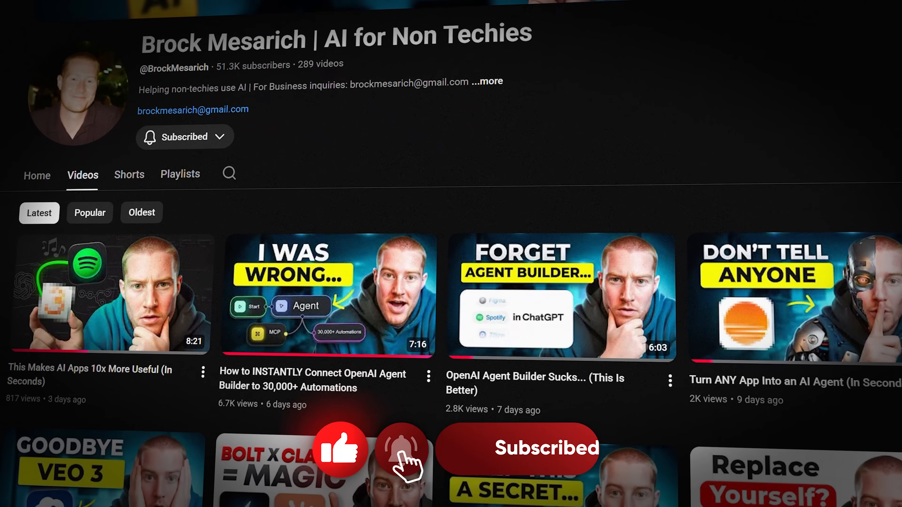
Scroll down the YouTube channel's Videos grid to browse the latest uploads
{"action": "scroll", "scroll_direction": "down", "scroll_amount": 3}
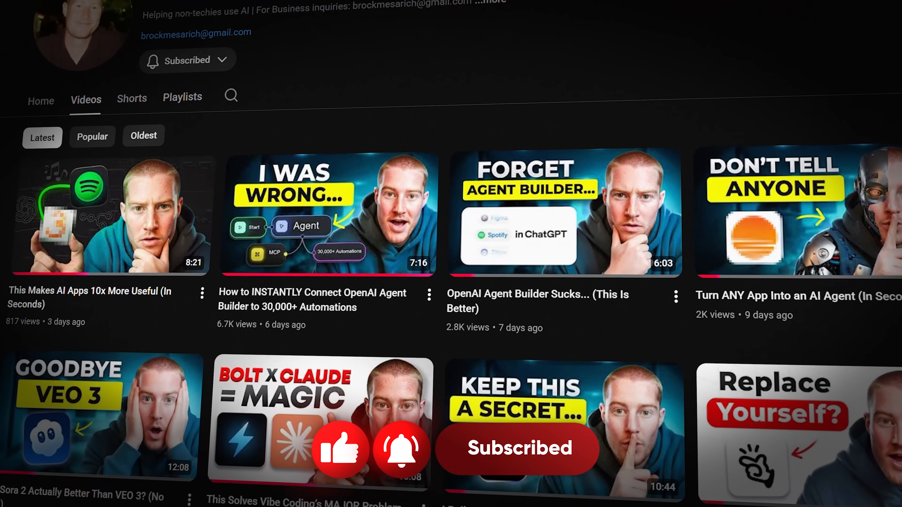